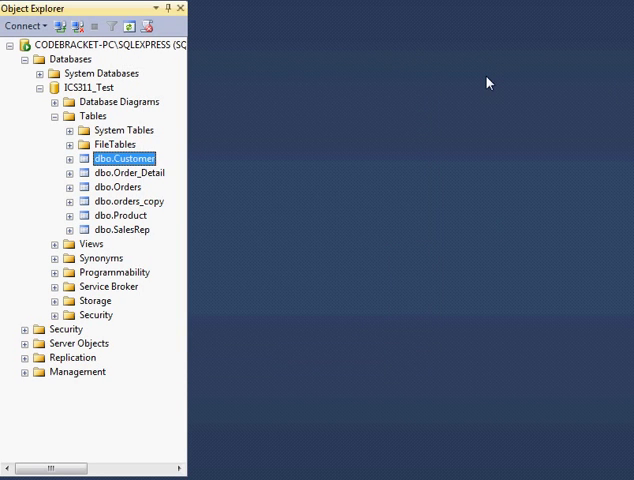
{"action": "mouse_move", "coordinate": [520, 216]}
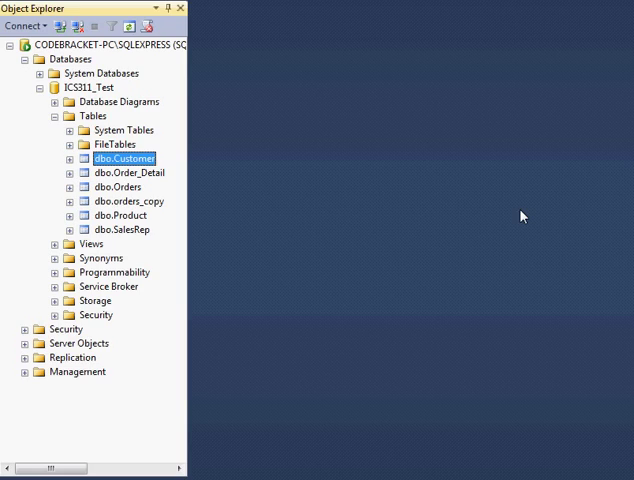
{"action": "mouse_move", "coordinate": [496, 212]}
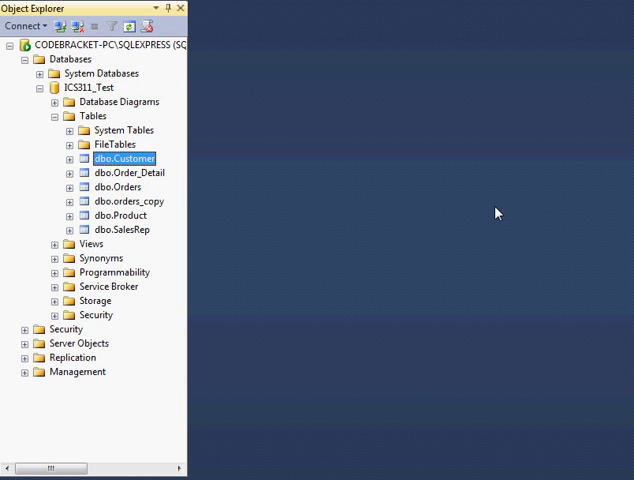
{"action": "mouse_move", "coordinate": [146, 156]}
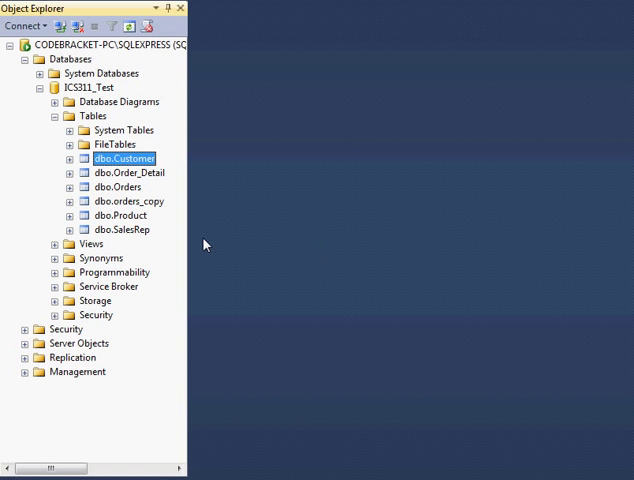
Select the orders_copy and SalesRep tables in Object Explorer.
{"action": "left_click", "coordinate": [128, 200]}
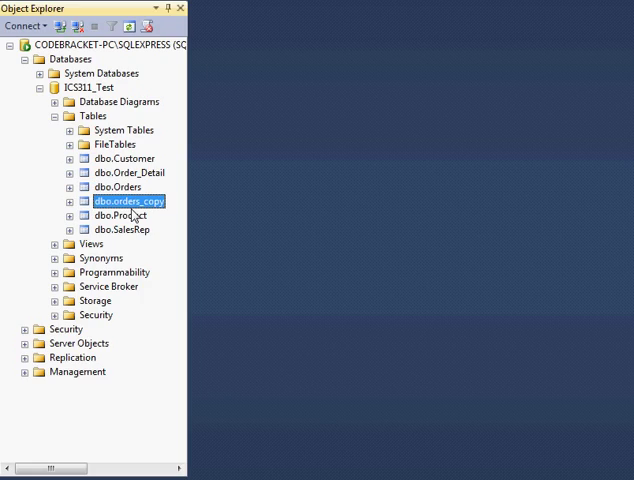
{"action": "left_click", "coordinate": [120, 228]}
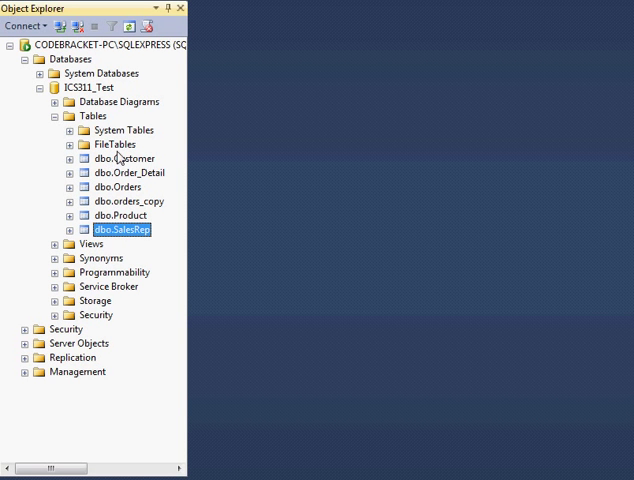
{"action": "mouse_move", "coordinate": [150, 216]}
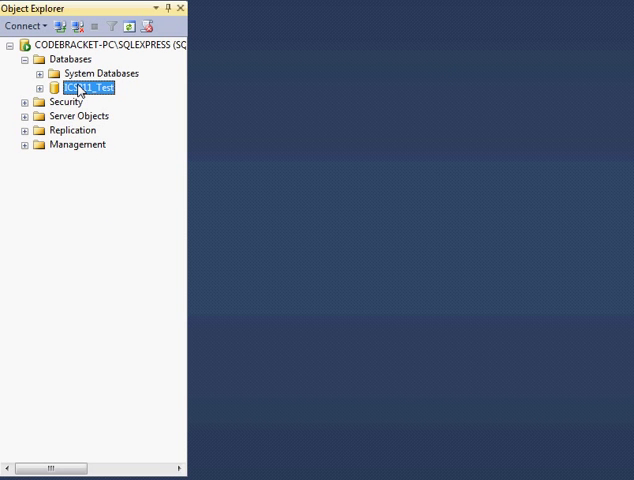
Bring up the ICS311_Test database's Tasks menu to start Import Data.
{"action": "type", "text": "ICS31_Test"}
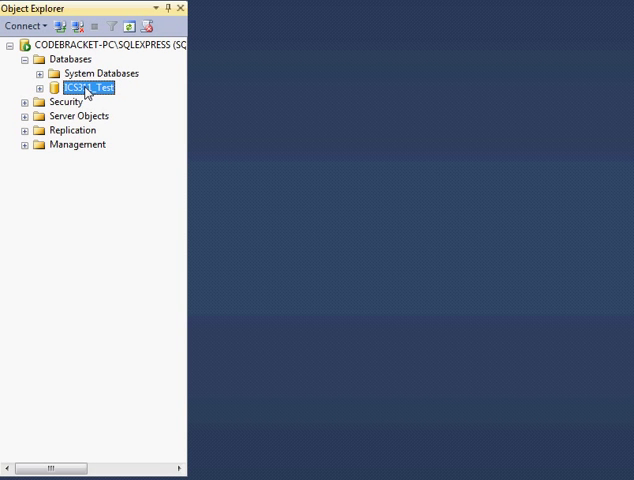
{"action": "right_click", "coordinate": [88, 88]}
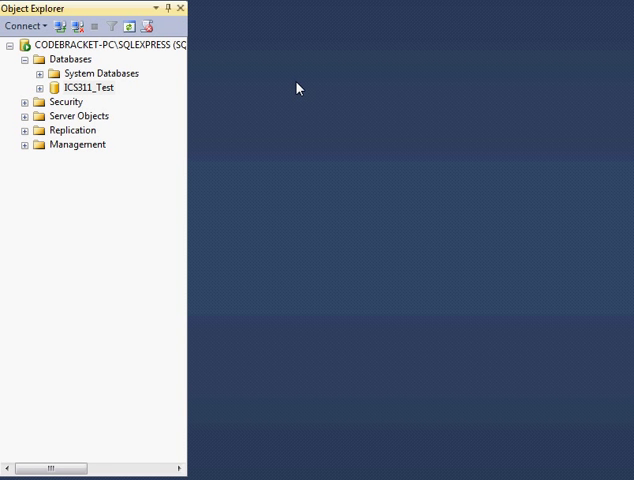
{"action": "mouse_move", "coordinate": [300, 168]}
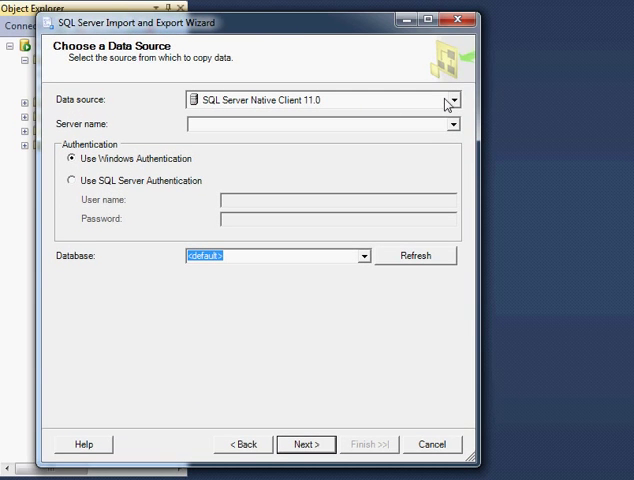
Set the wizard's data source to Flat File Source.
{"action": "left_click", "coordinate": [452, 100]}
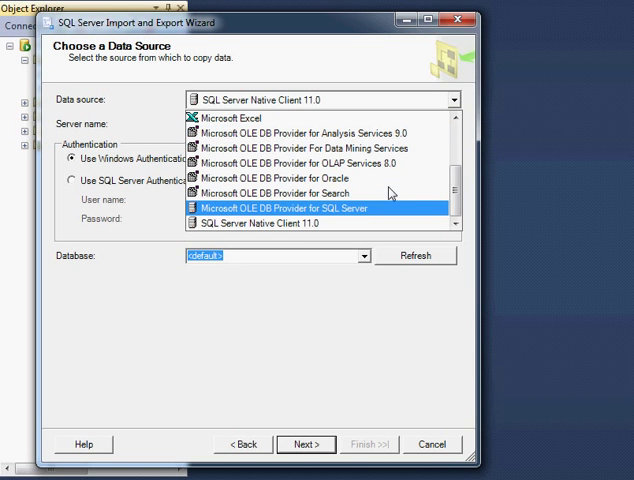
{"action": "scroll", "scroll_direction": "up", "scroll_amount": 3}
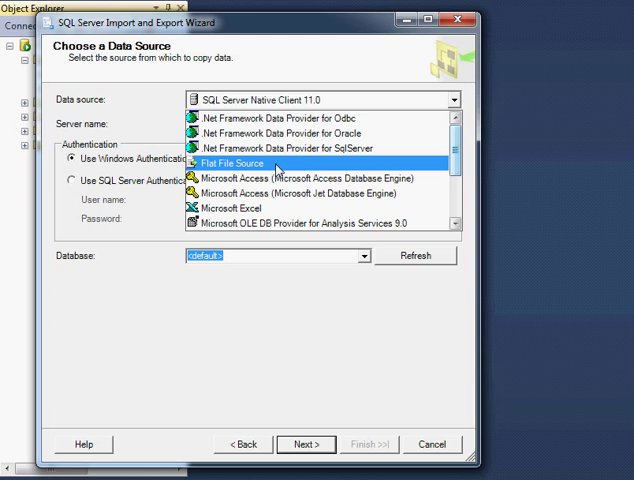
{"action": "left_click", "coordinate": [232, 164]}
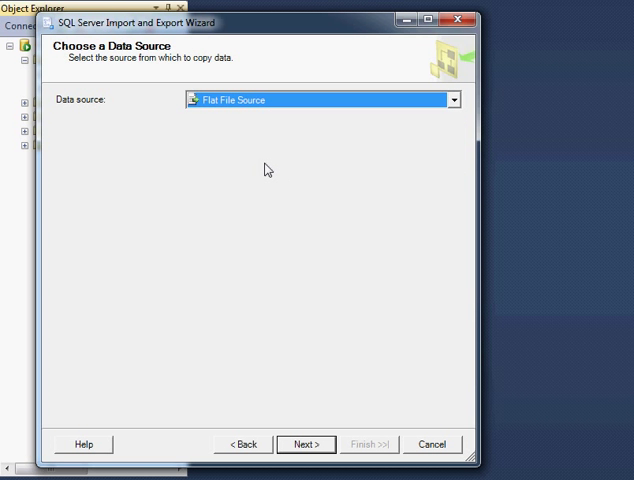
{"action": "mouse_move", "coordinate": [312, 28]}
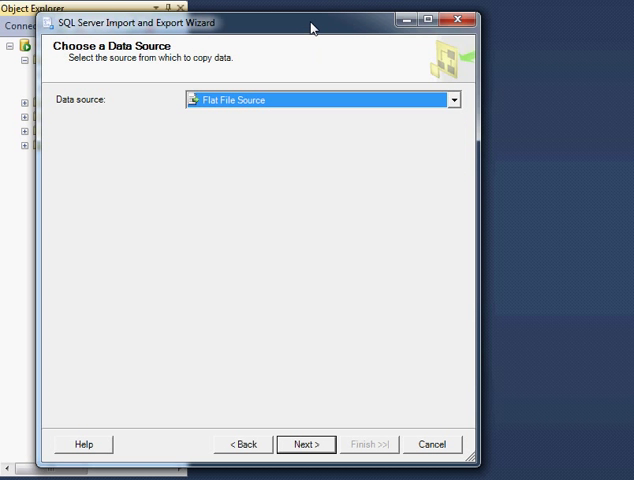
{"action": "mouse_move", "coordinate": [312, 188]}
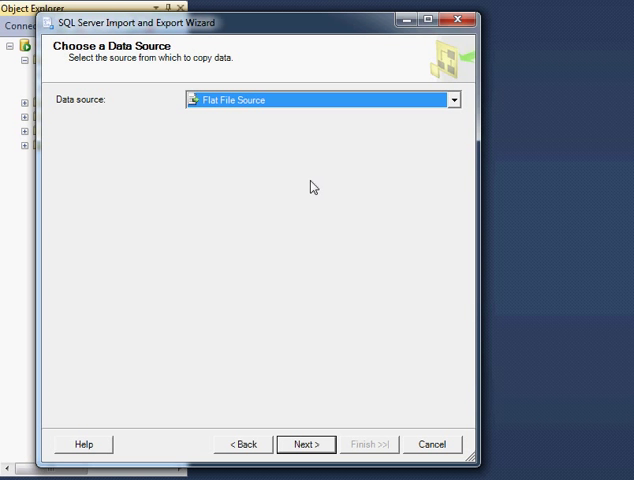
{"action": "mouse_move", "coordinate": [352, 140]}
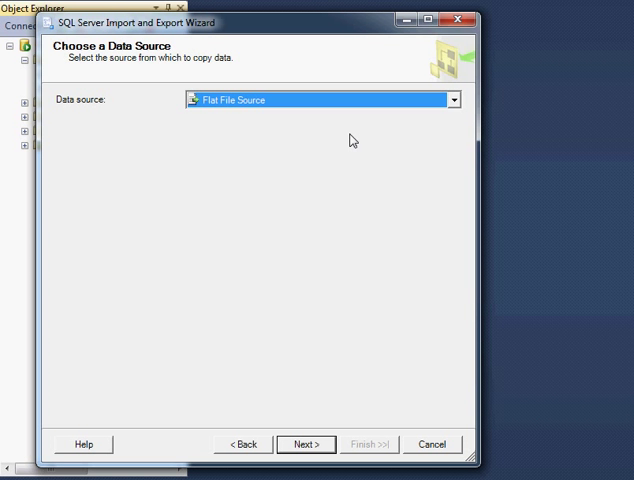
{"action": "mouse_move", "coordinate": [356, 148]}
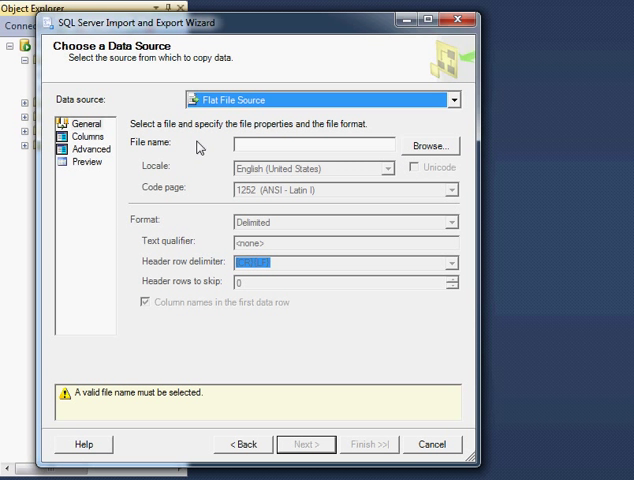
Browse to the Tables folder and choose the Customer text file as the source.
{"action": "left_click", "coordinate": [428, 144]}
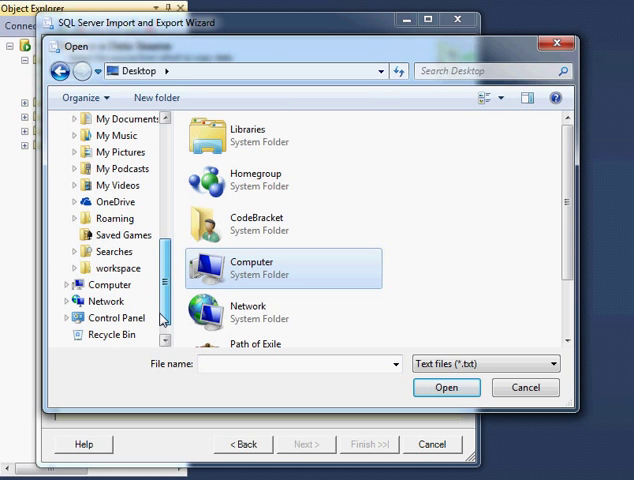
{"action": "scroll", "scroll_direction": "down", "scroll_amount": 3}
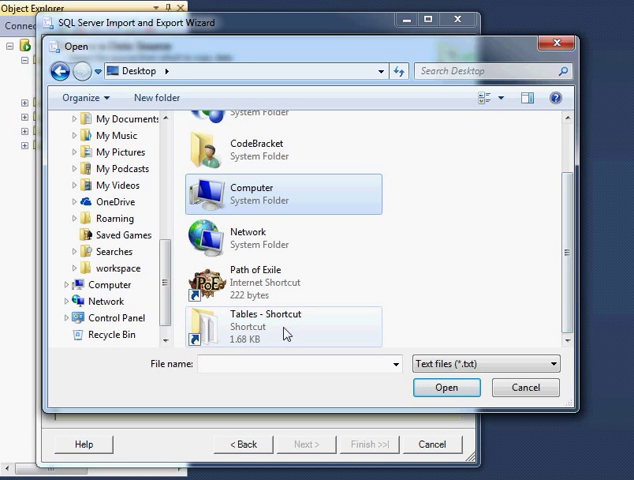
{"action": "double_click", "coordinate": [266, 320]}
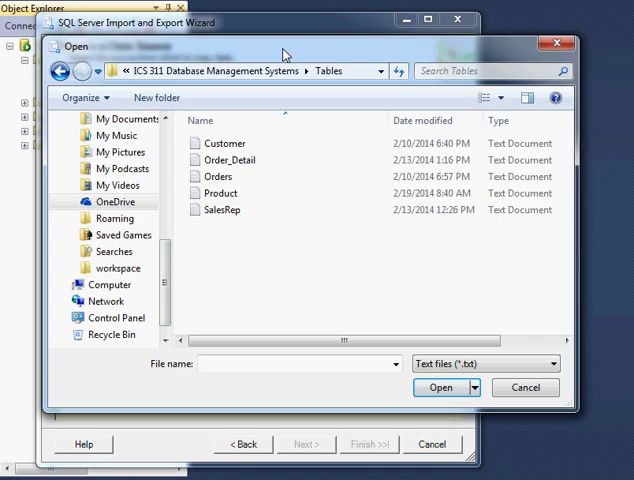
{"action": "left_click", "coordinate": [224, 144]}
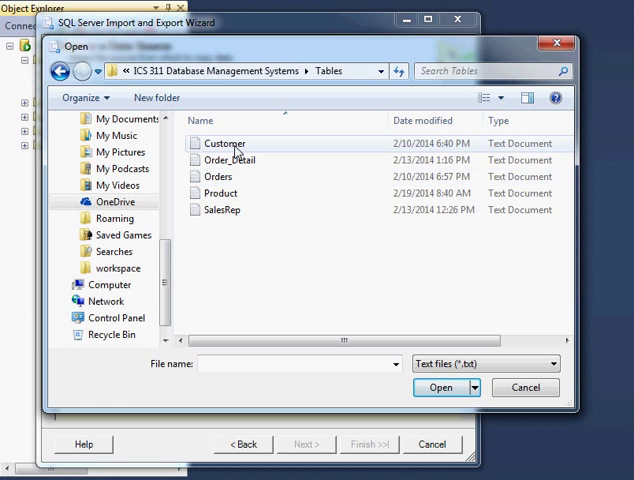
{"action": "left_click", "coordinate": [440, 388]}
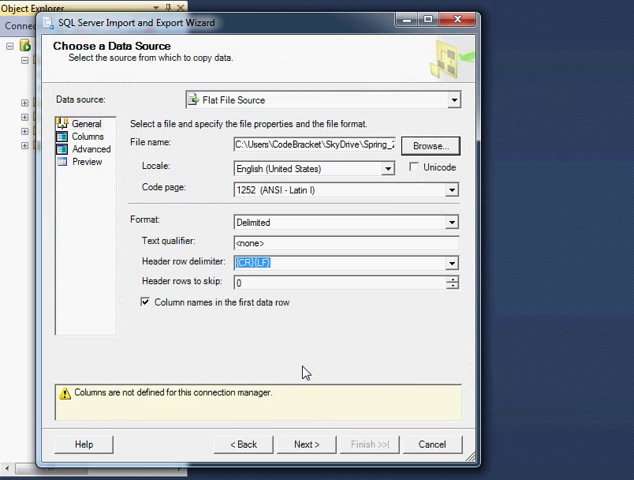
{"action": "mouse_move", "coordinate": [174, 202]}
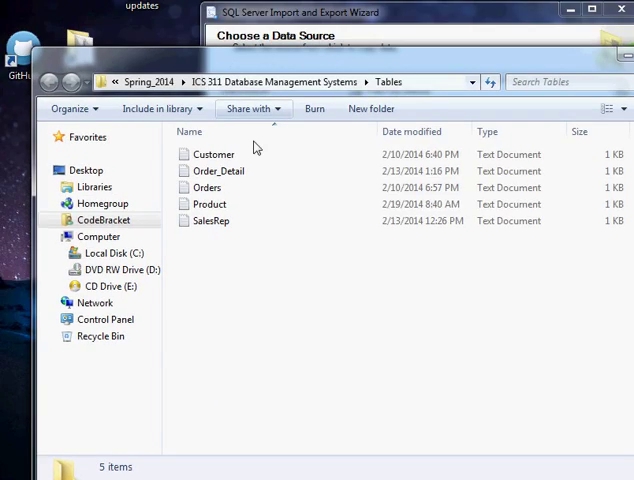
View the Customer file's contents in the Tables folder.
{"action": "double_click", "coordinate": [212, 154]}
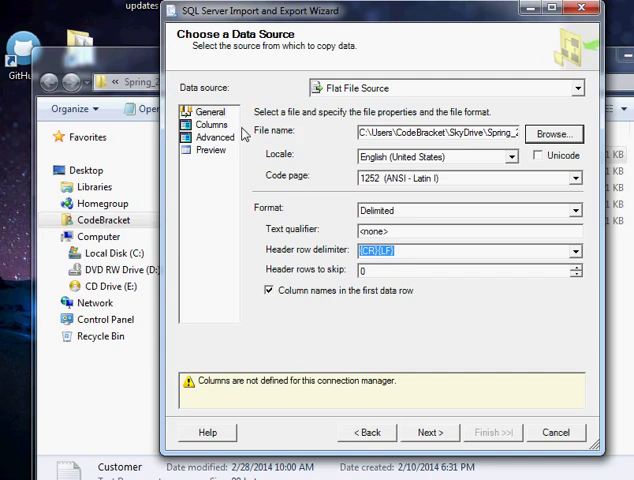
{"action": "mouse_move", "coordinate": [338, 302]}
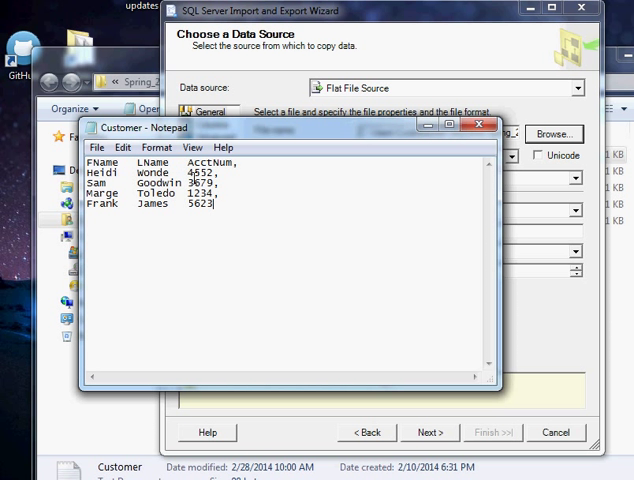
{"action": "mouse_move", "coordinate": [430, 130]}
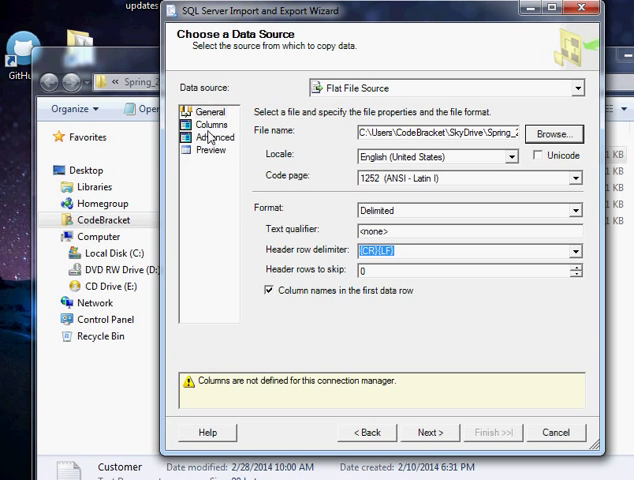
On the Columns page set comma row delimiter and Tab column delimiter, splitting FName, LName, AcctNum.
{"action": "left_click", "coordinate": [198, 122]}
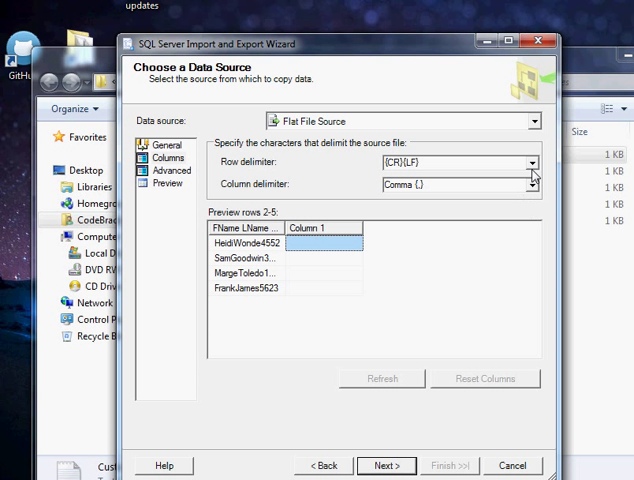
{"action": "left_click", "coordinate": [532, 160]}
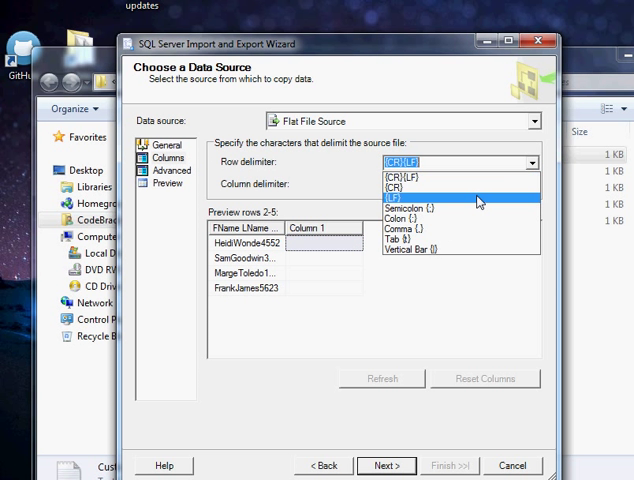
{"action": "mouse_move", "coordinate": [440, 250]}
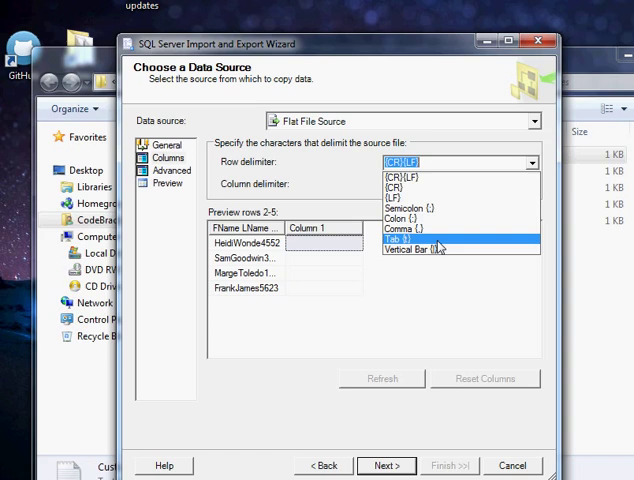
{"action": "left_click", "coordinate": [418, 240]}
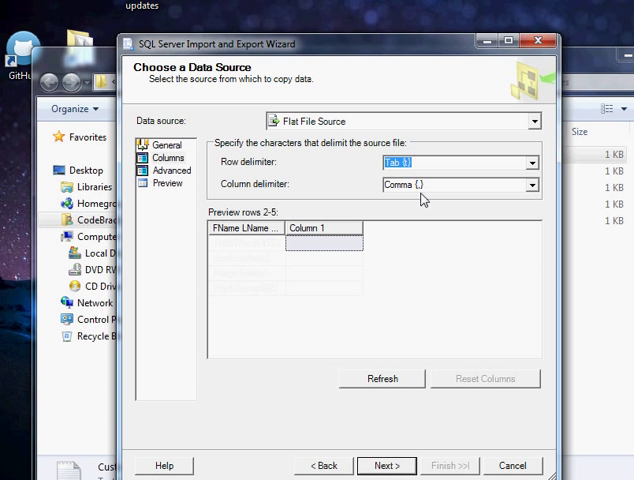
{"action": "left_click", "coordinate": [530, 162]}
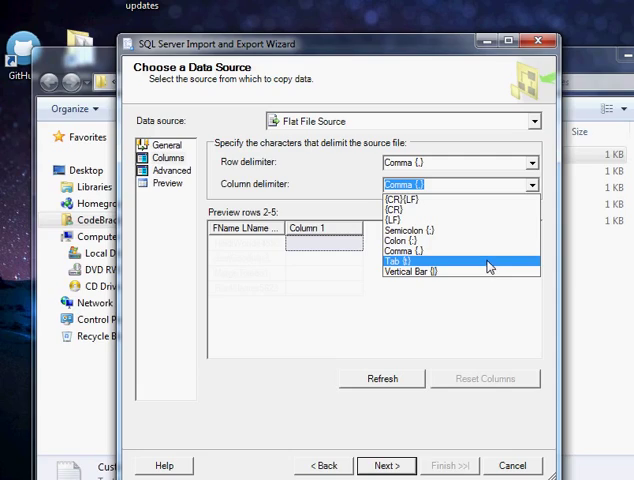
{"action": "left_click", "coordinate": [418, 260]}
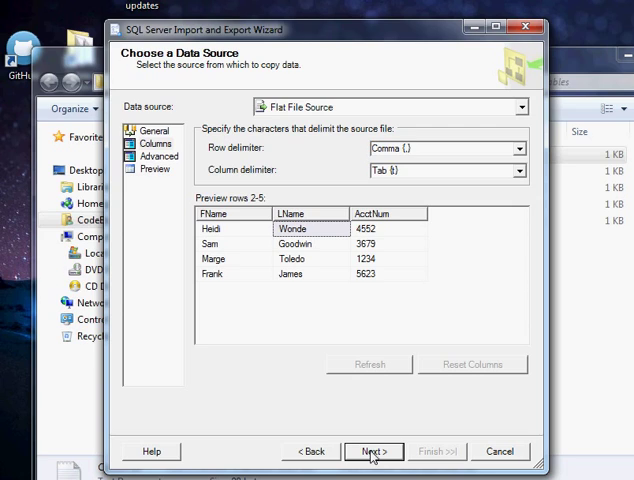
Choose ICS311_Test as the destination database and proceed to table selection.
{"action": "left_click", "coordinate": [372, 452]}
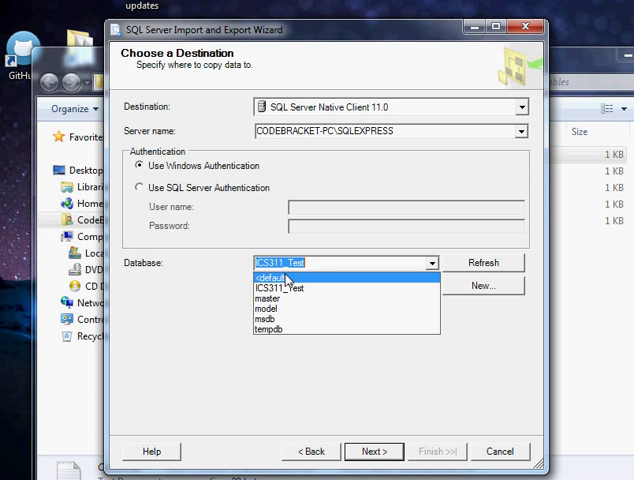
{"action": "left_click", "coordinate": [290, 288]}
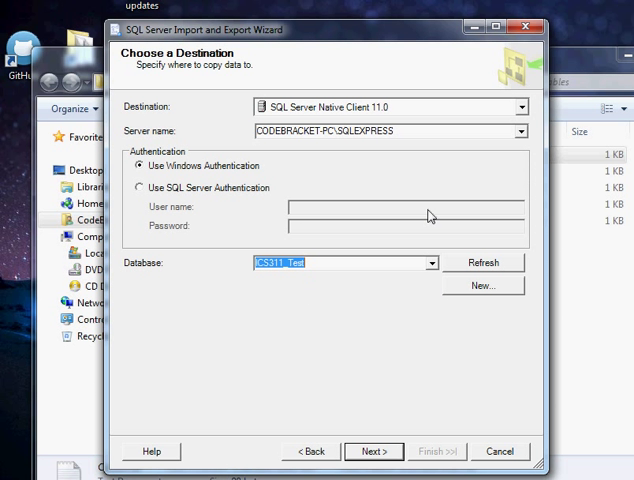
{"action": "left_click", "coordinate": [372, 452]}
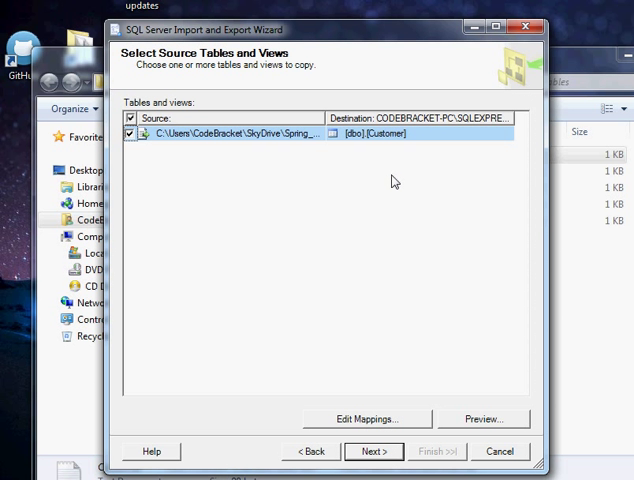
{"action": "mouse_move", "coordinate": [382, 138]}
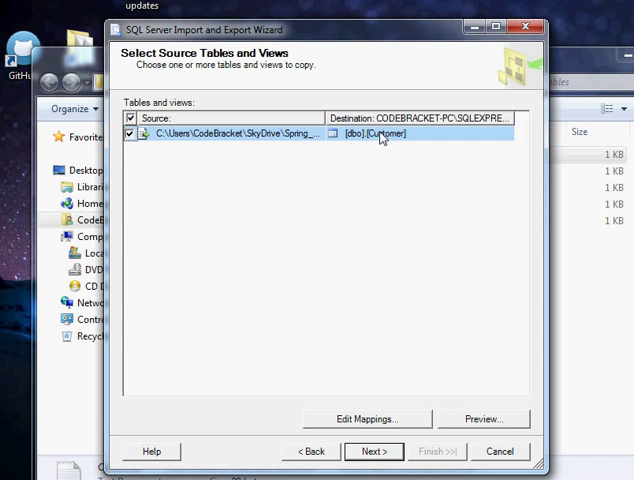
{"action": "mouse_move", "coordinate": [280, 164]}
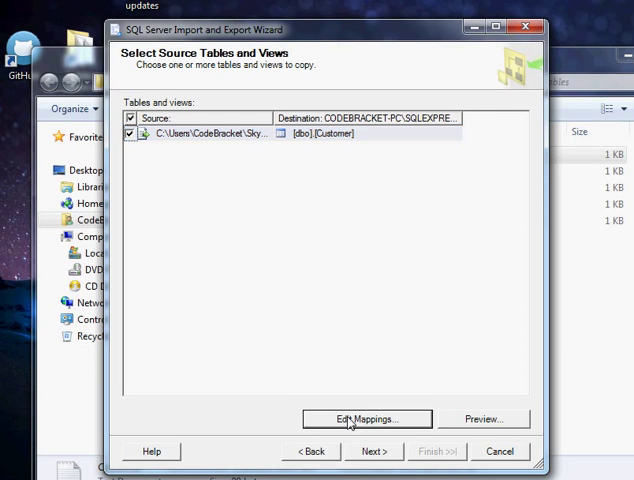
Review Edit Mappings, keeping FName, LName and AcctNum mapped to matching dbo.Customer columns.
{"action": "left_click", "coordinate": [366, 418]}
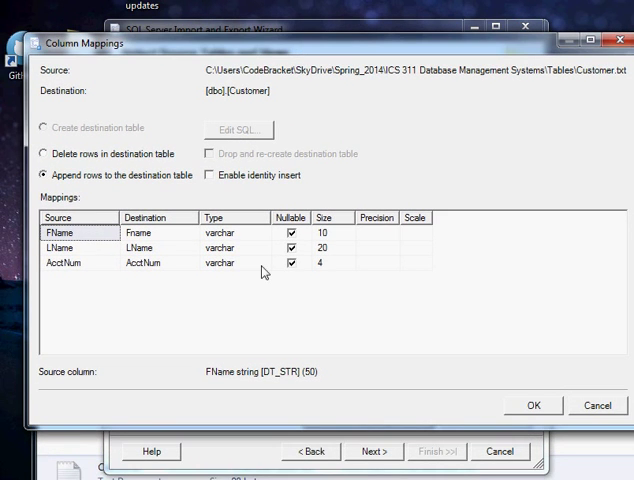
{"action": "left_click", "coordinate": [224, 232]}
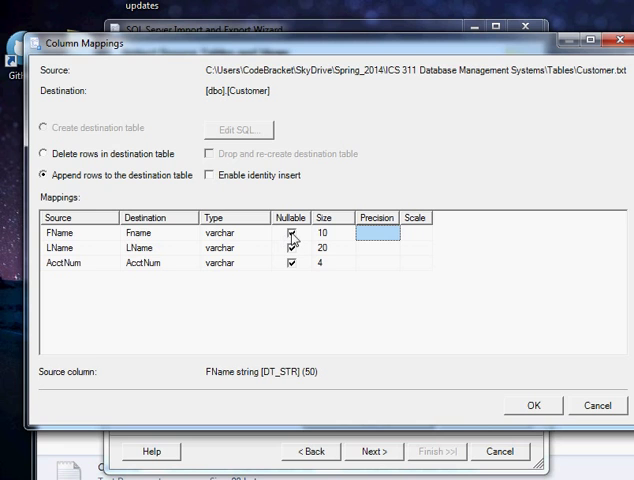
{"action": "left_click", "coordinate": [324, 234]}
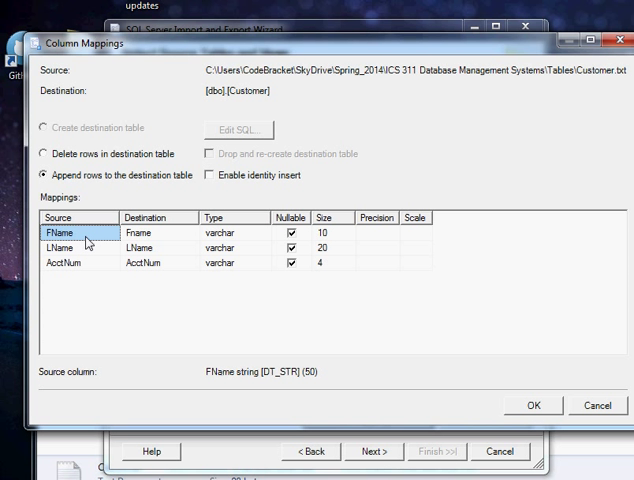
{"action": "left_click", "coordinate": [156, 232]}
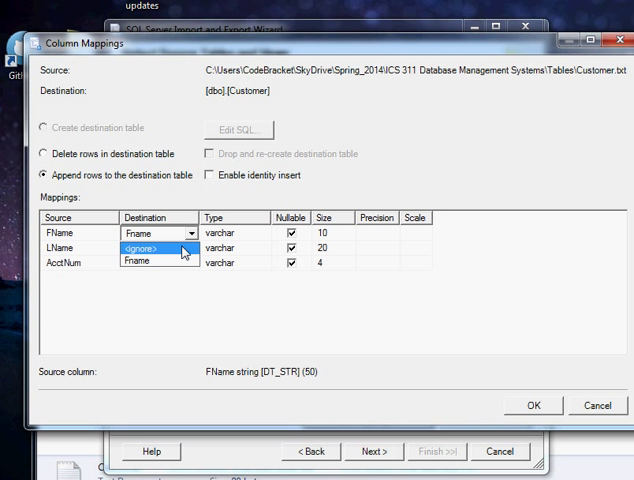
{"action": "left_click", "coordinate": [156, 248]}
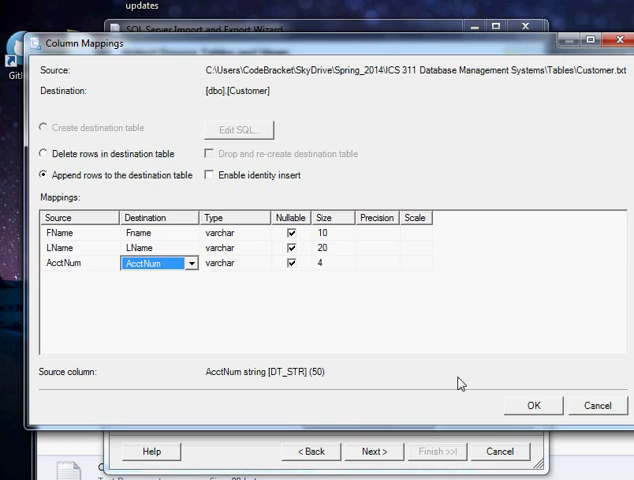
{"action": "left_click", "coordinate": [532, 404]}
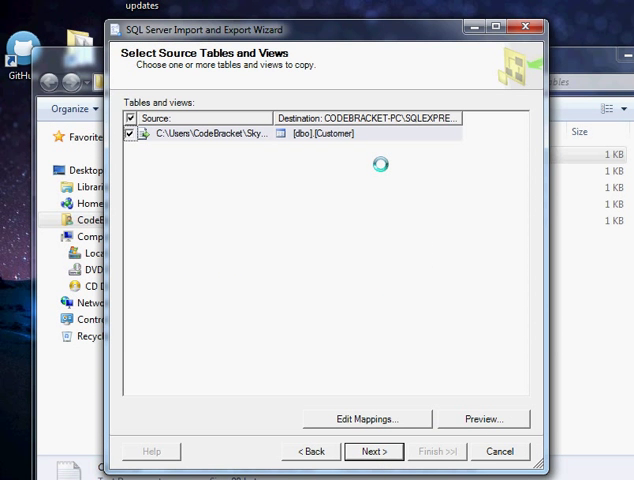
Run the import immediately, appending the rows to dbo.Customer, and finish the wizard.
{"action": "left_click", "coordinate": [372, 452]}
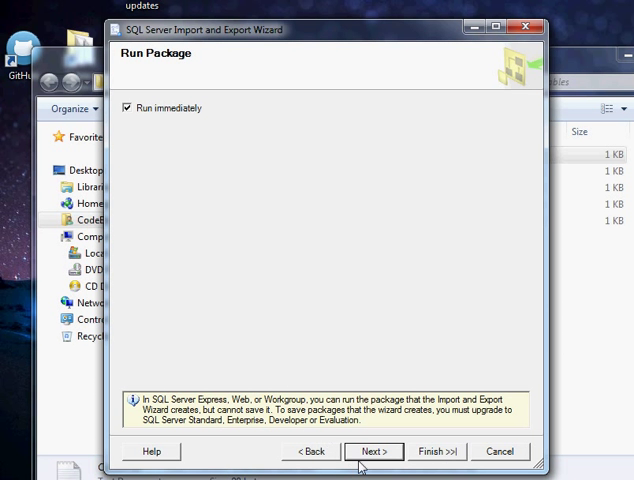
{"action": "left_click", "coordinate": [376, 452]}
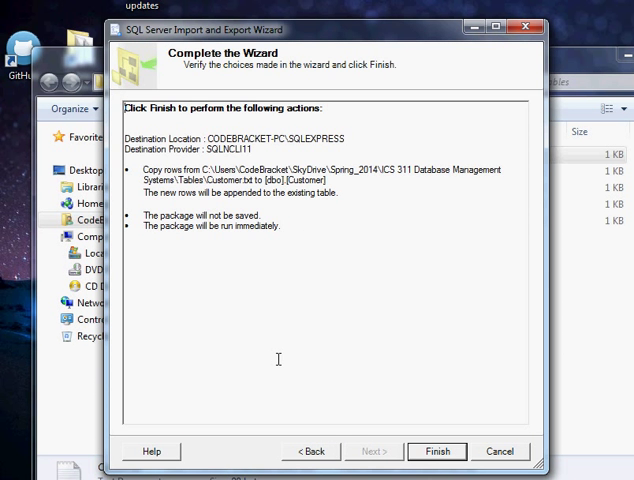
{"action": "left_click", "coordinate": [436, 452]}
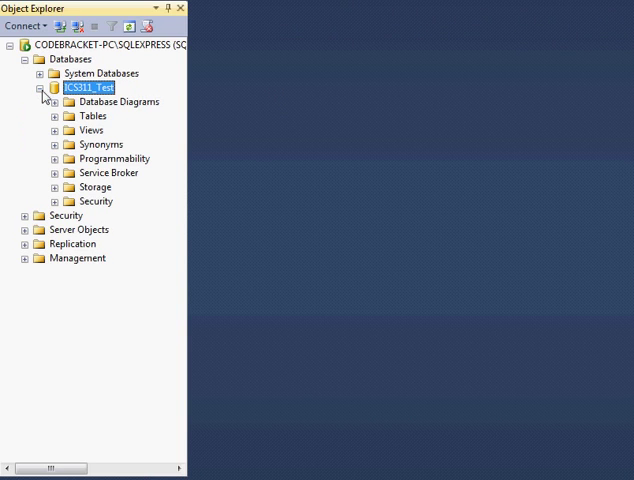
Query top 1000 rows of dbo.Customer to verify four imported rows, then start another import.
{"action": "left_click", "coordinate": [54, 116]}
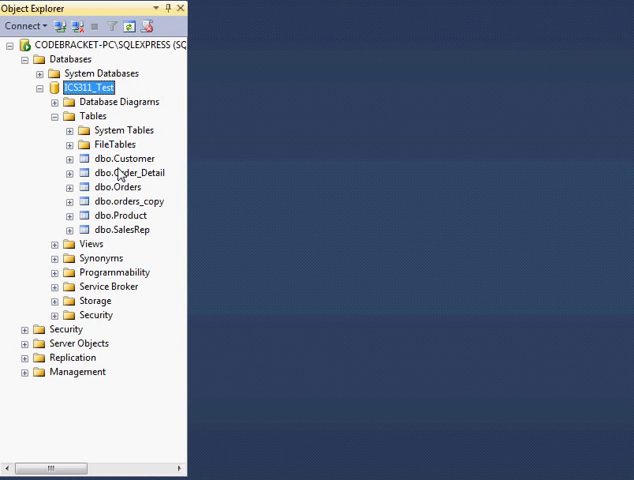
{"action": "left_click", "coordinate": [124, 158]}
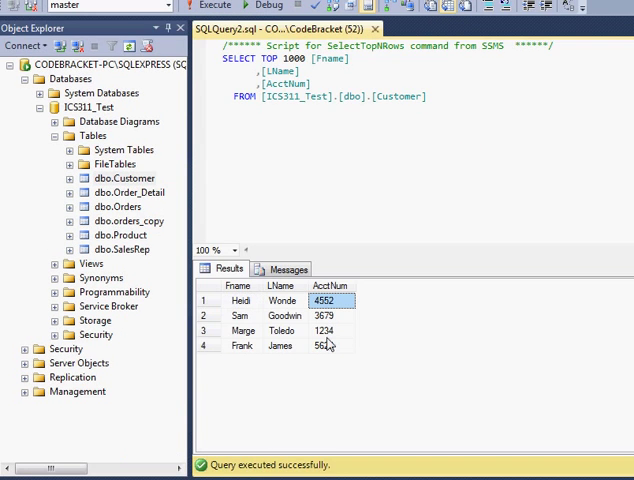
{"action": "left_click", "coordinate": [324, 344]}
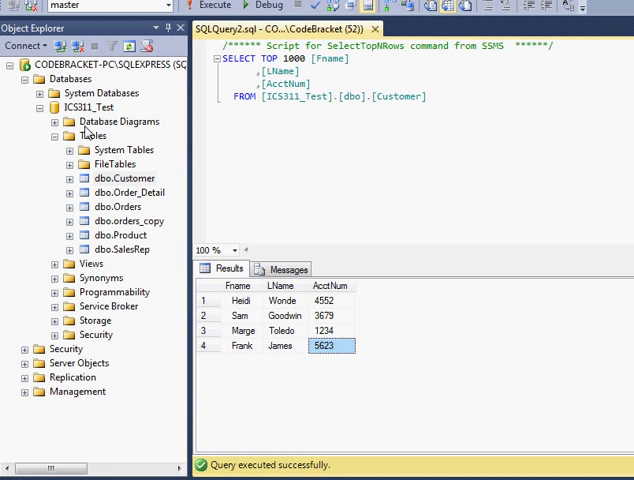
{"action": "right_click", "coordinate": [88, 106]}
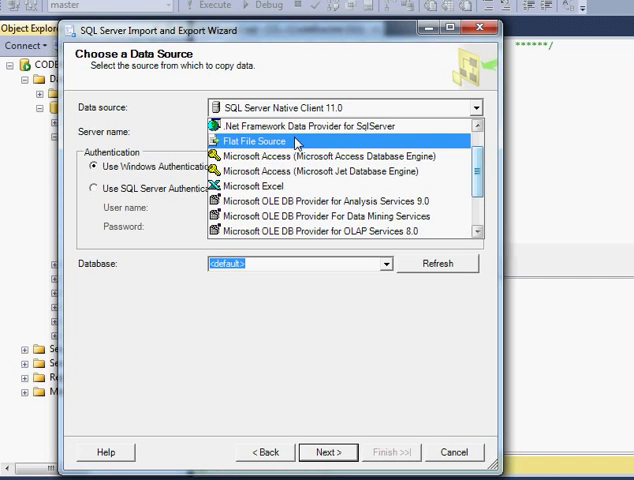
Browse to the Tables folder and choose the Order_Detail text file as the flat file source.
{"action": "left_click", "coordinate": [252, 140]}
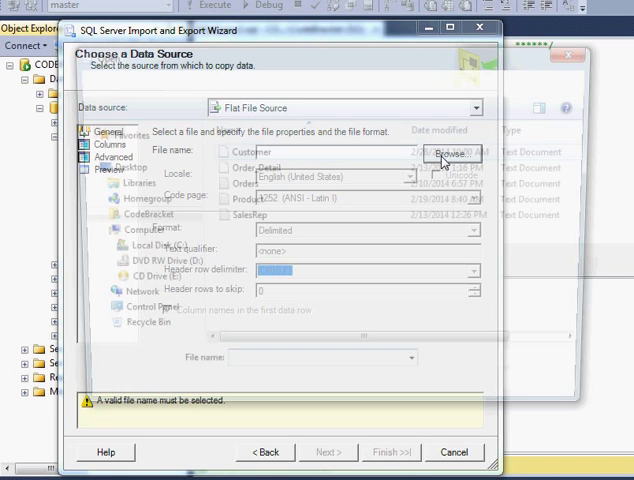
{"action": "left_click", "coordinate": [452, 152]}
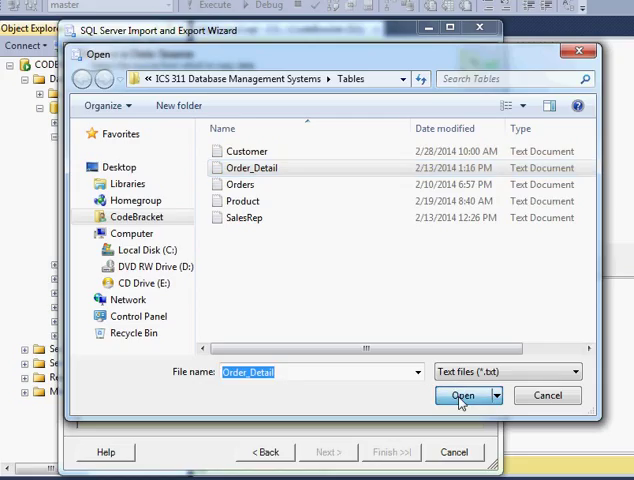
{"action": "left_click", "coordinate": [458, 396]}
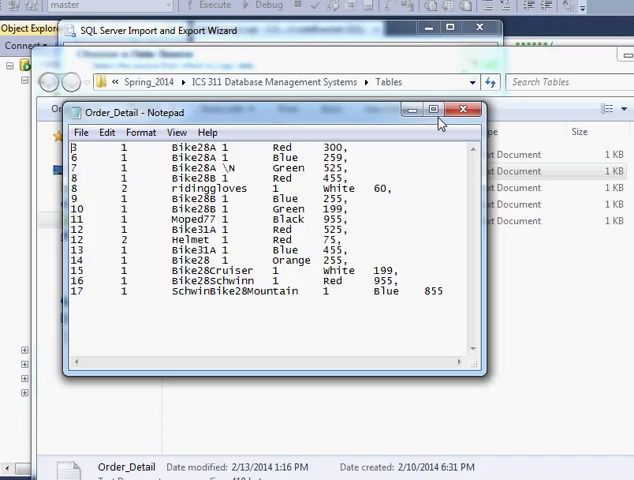
Close the Notepad window showing the Order_Detail rows.
{"action": "left_click", "coordinate": [464, 108]}
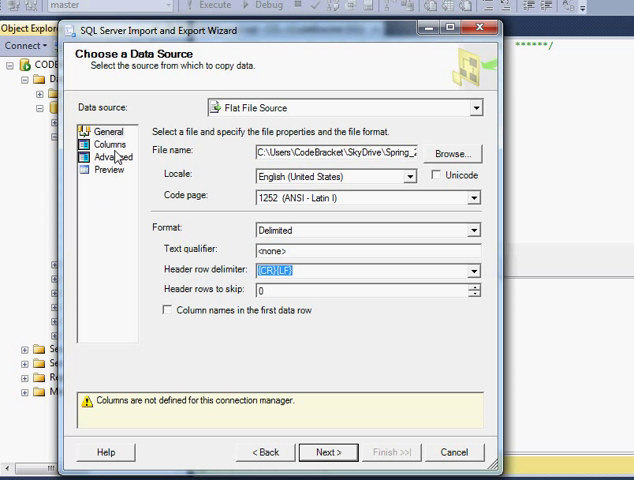
Set the row and column delimiters to Tab {t} so the Order_Detail preview splits into columns.
{"action": "left_click", "coordinate": [110, 144]}
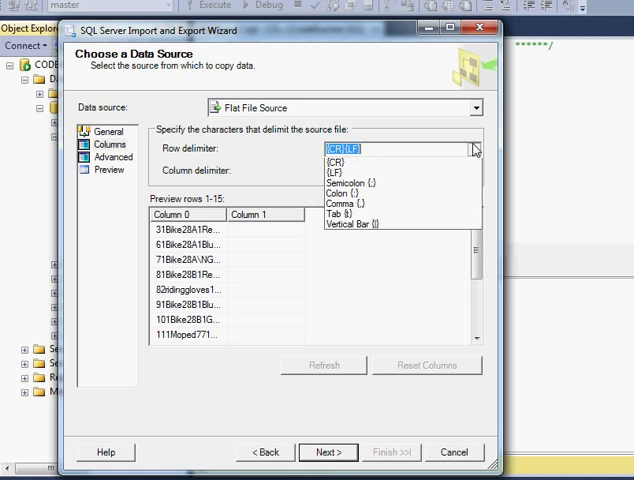
{"action": "left_click", "coordinate": [350, 212]}
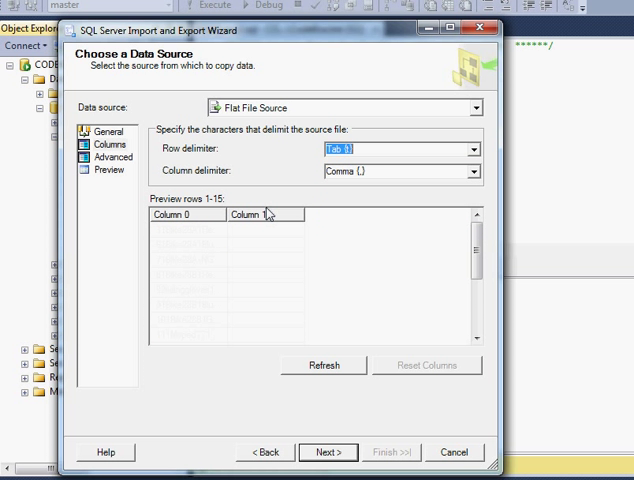
{"action": "left_click", "coordinate": [470, 172]}
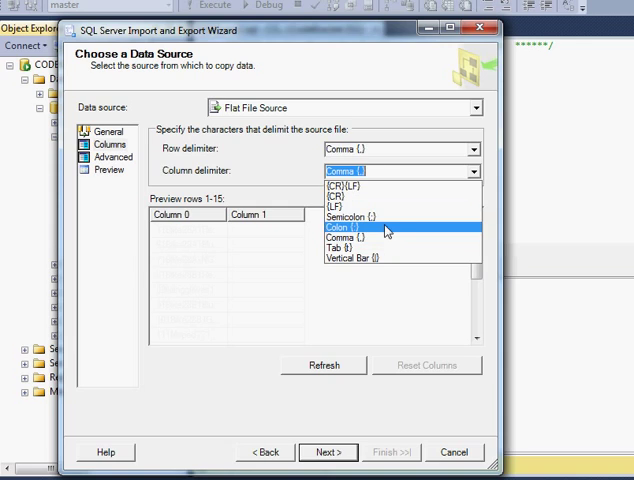
{"action": "left_click", "coordinate": [348, 248]}
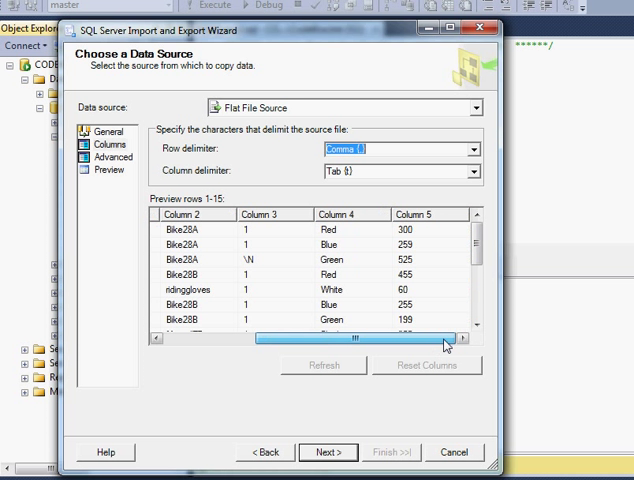
Scroll across the column preview, then review the six columns' properties on the Advanced page.
{"action": "left_click_drag", "start_coordinate": [444, 338], "coordinate": [200, 338]}
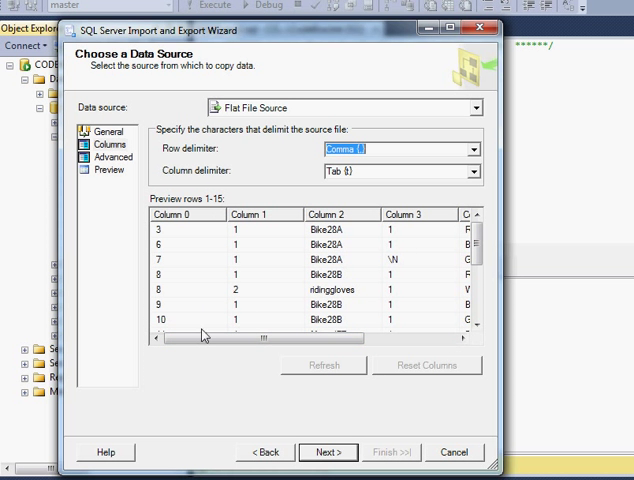
{"action": "left_click_drag", "start_coordinate": [204, 336], "coordinate": [280, 340]}
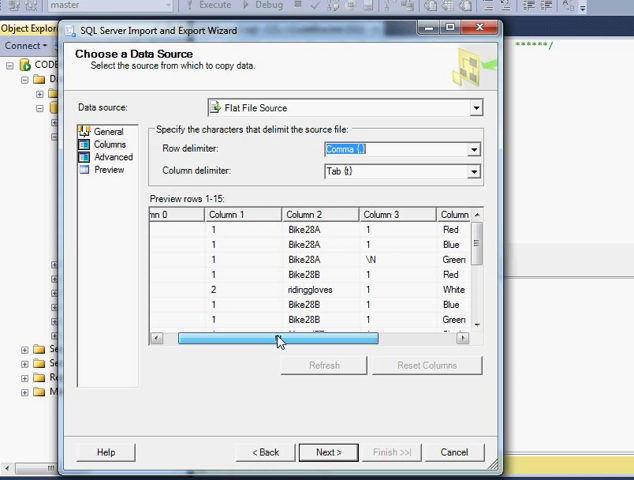
{"action": "left_click_drag", "start_coordinate": [280, 338], "coordinate": [324, 338]}
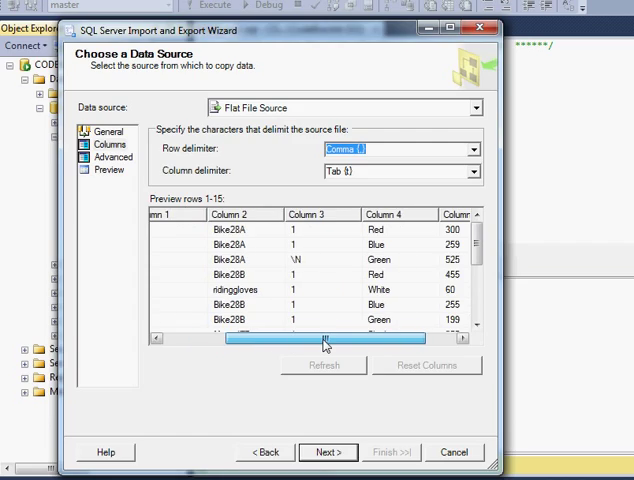
{"action": "left_click_drag", "start_coordinate": [324, 338], "coordinate": [450, 344]}
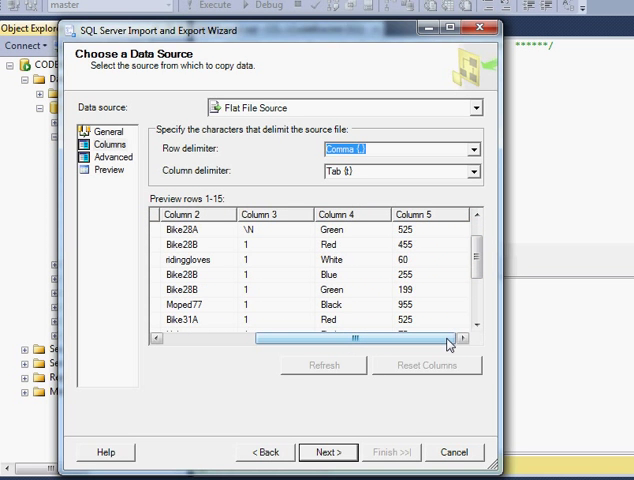
{"action": "left_click", "coordinate": [110, 156]}
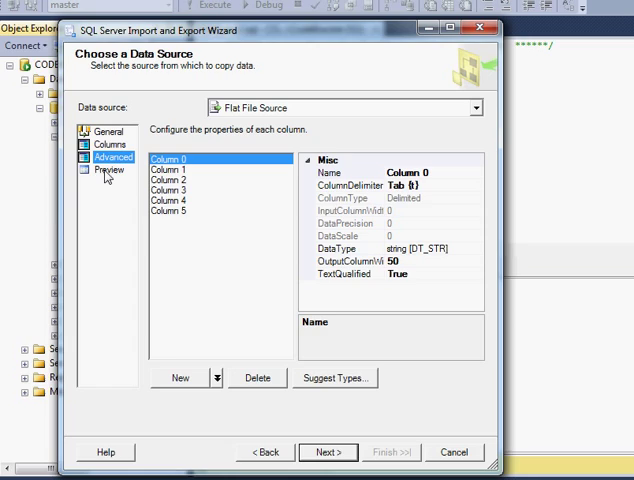
{"action": "mouse_move", "coordinate": [100, 190]}
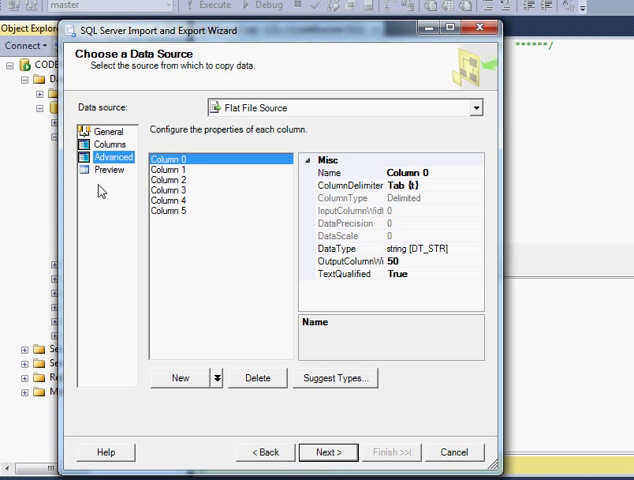
Keep ICS311_Test as the destination database and review the dbo.Order_Detail column mappings.
{"action": "left_click", "coordinate": [108, 132]}
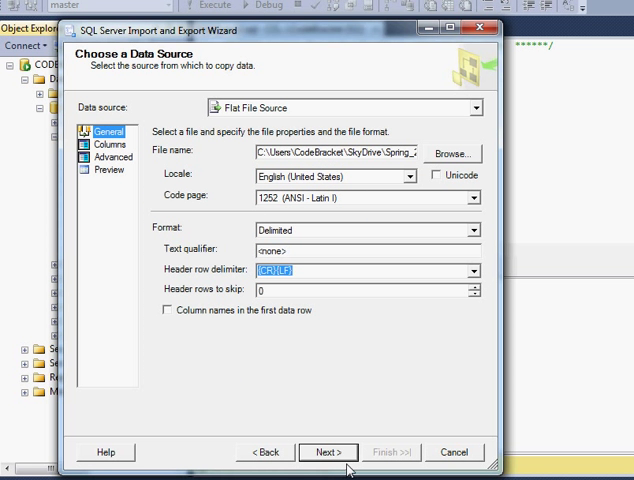
{"action": "left_click", "coordinate": [328, 452]}
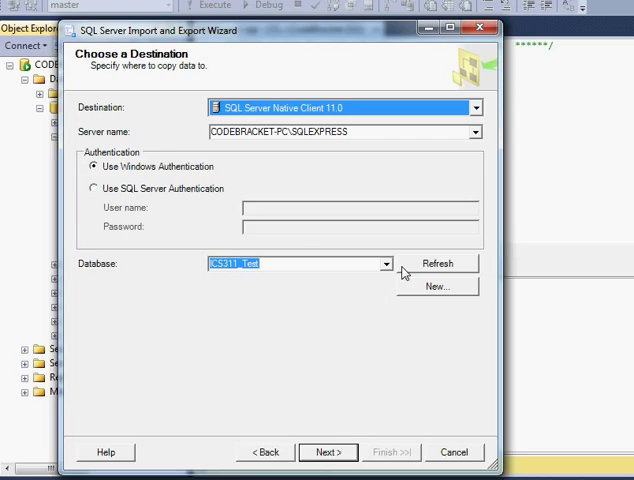
{"action": "left_click", "coordinate": [328, 452]}
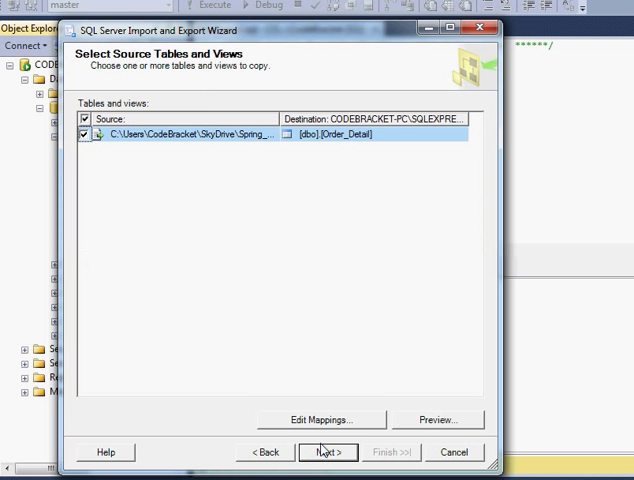
{"action": "left_click", "coordinate": [320, 420]}
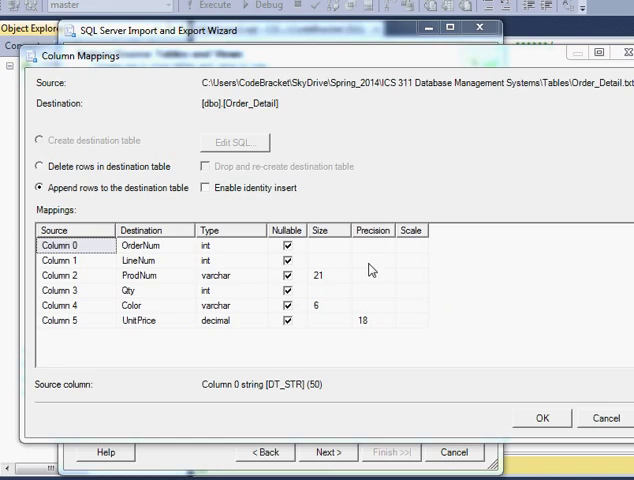
{"action": "mouse_move", "coordinate": [460, 400]}
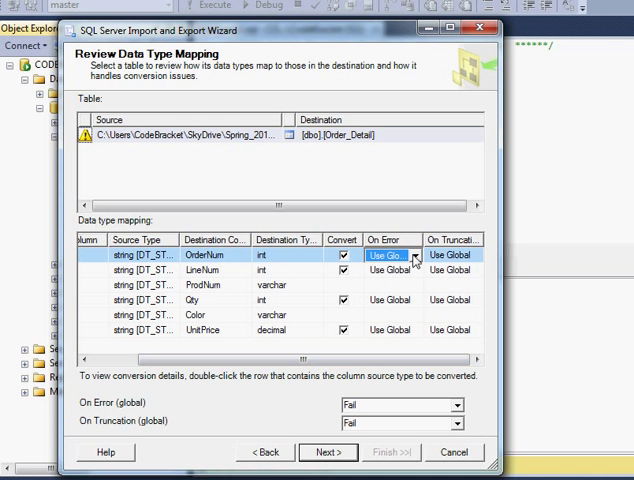
Set On Error (global) to Ignore and run the Order_Detail import immediately, finishing the wizard.
{"action": "left_click", "coordinate": [414, 272]}
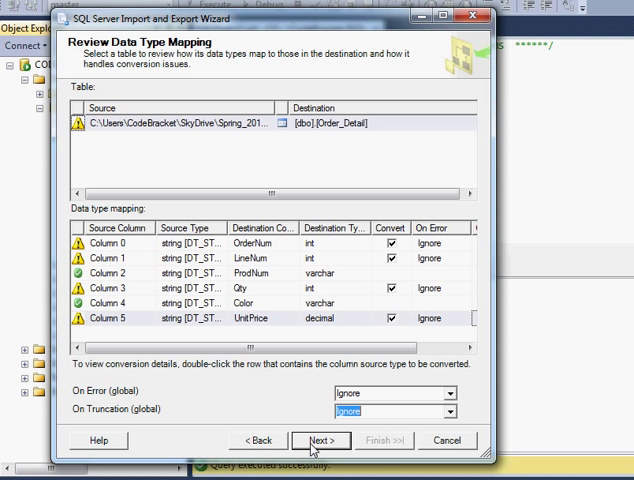
{"action": "left_click", "coordinate": [320, 440]}
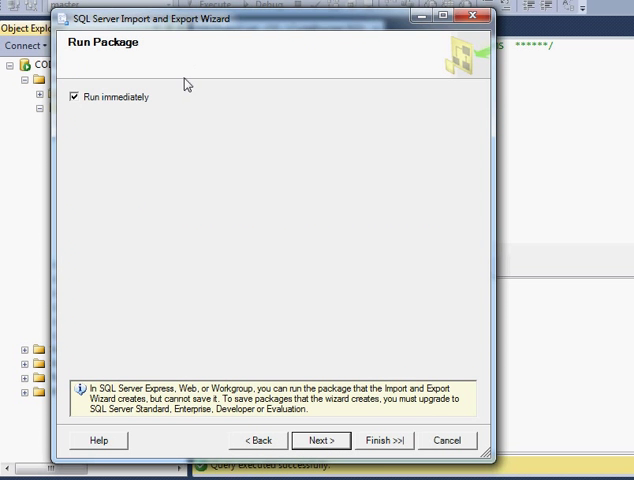
{"action": "left_click", "coordinate": [384, 440]}
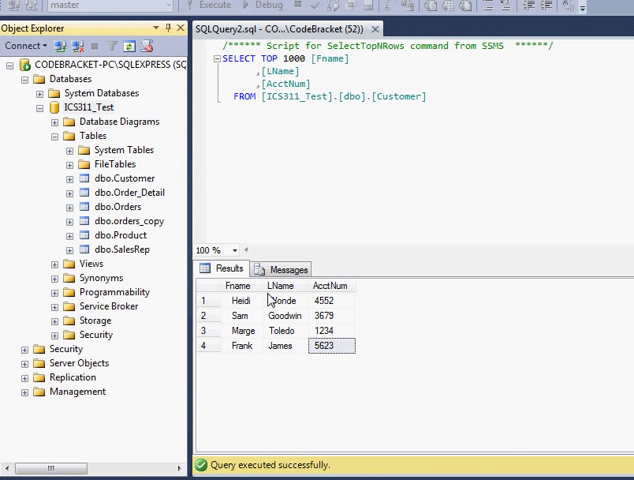
Run Select Top 1000 Rows on dbo.Order_Detail to list the imported order rows.
{"action": "right_click", "coordinate": [110, 192]}
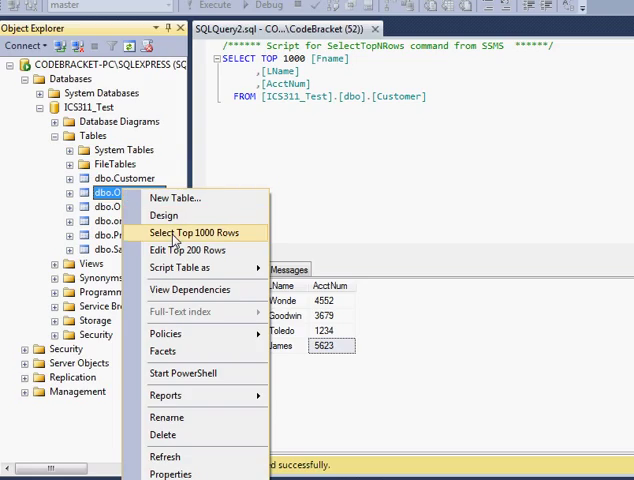
{"action": "left_click", "coordinate": [196, 232]}
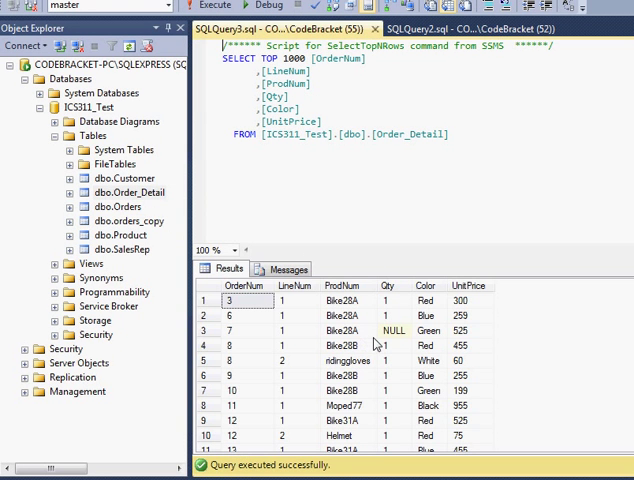